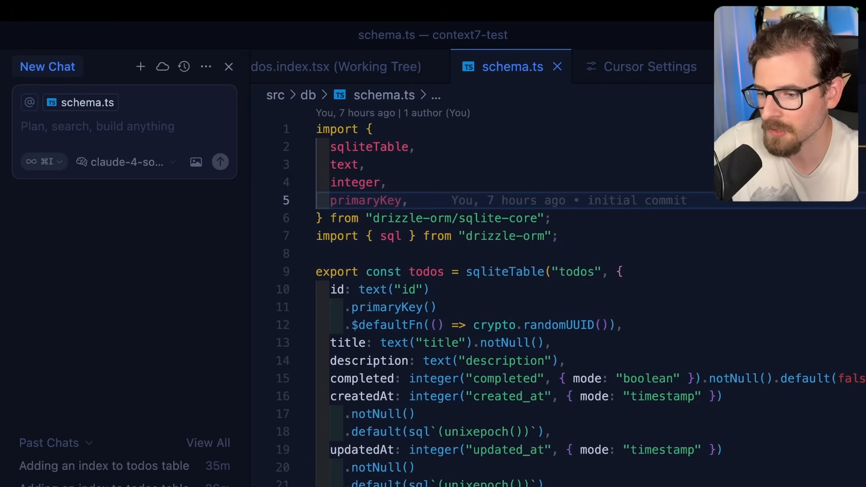
mouse_move(153, 165)
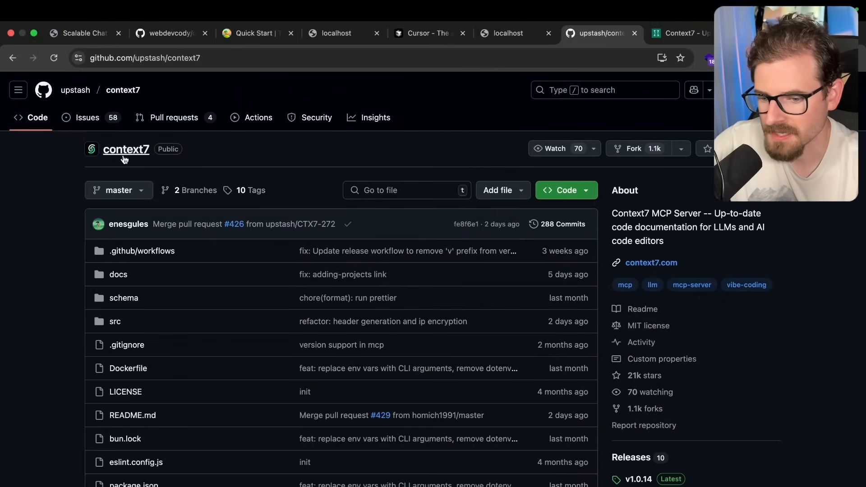
Scroll the Context7 README down to the 'Install in Cursor' section with remote and local configs
scroll(down, 3)
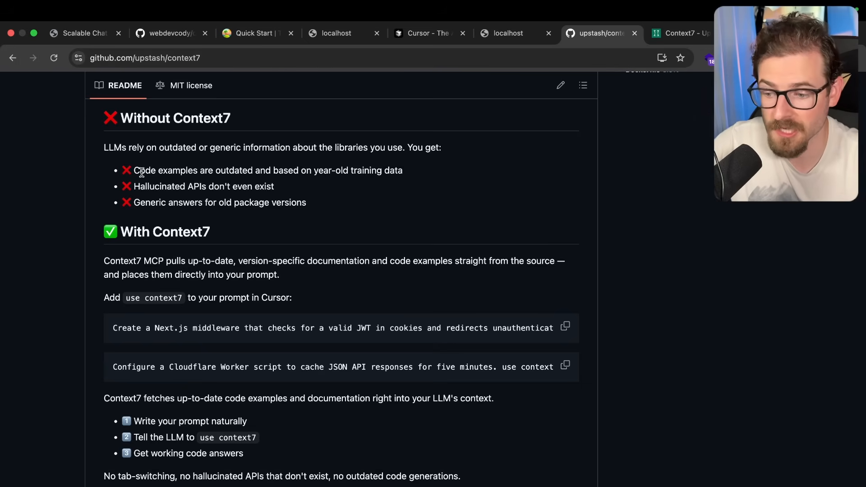
scroll(up, 3)
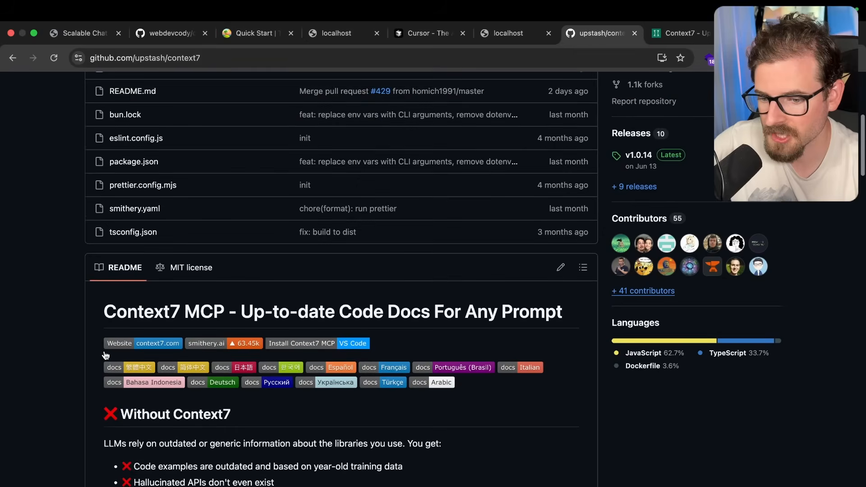
scroll(down, 3)
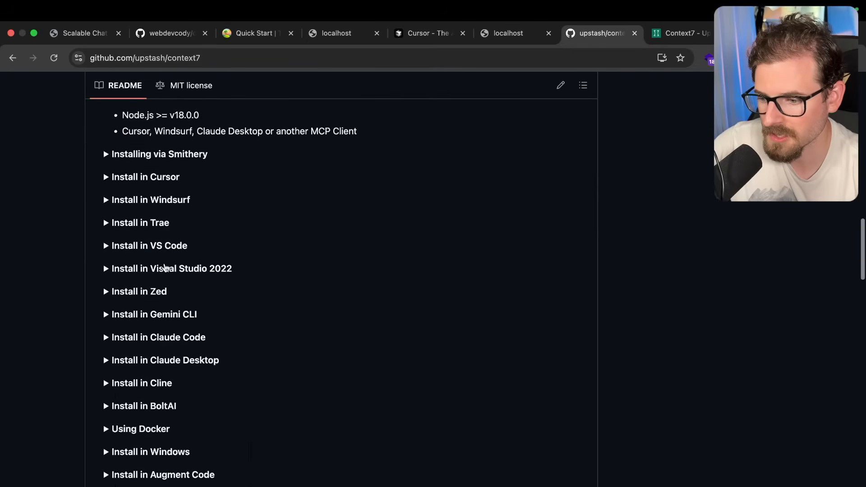
scroll(down, 3)
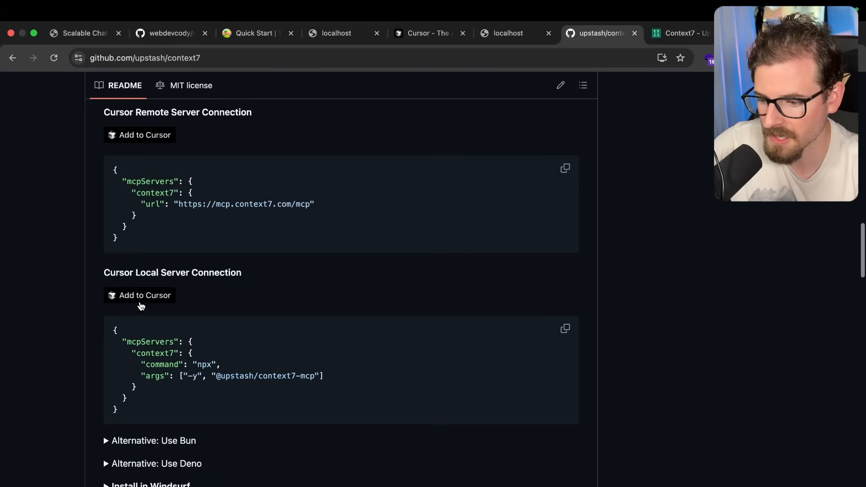
mouse_move(161, 299)
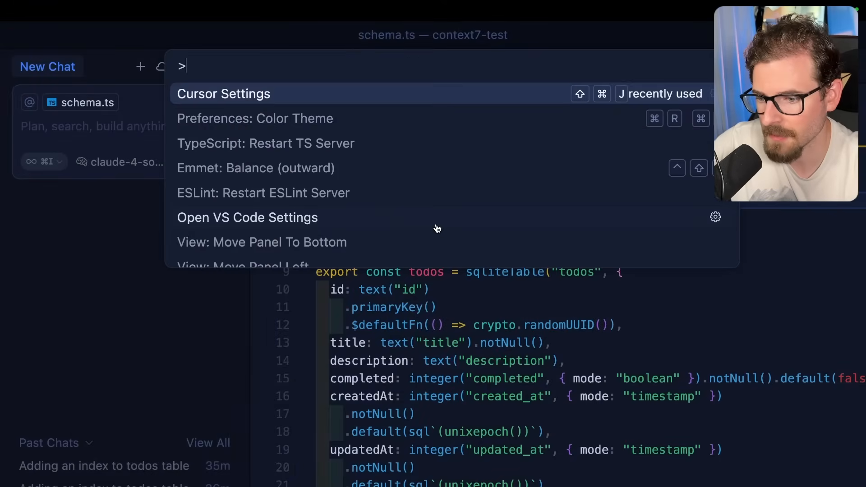
Show Cursor Settings' Tools & Integrations page with context7 enabled and its two tools
click(223, 93)
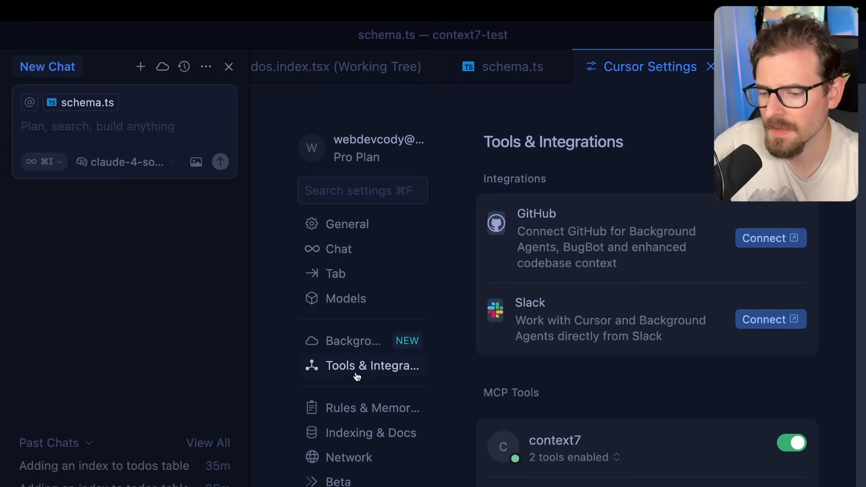
mouse_move(590, 452)
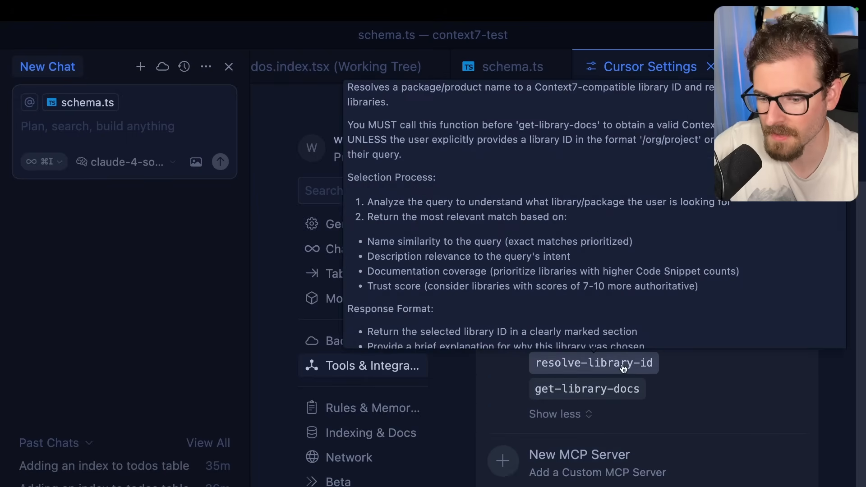
mouse_move(644, 366)
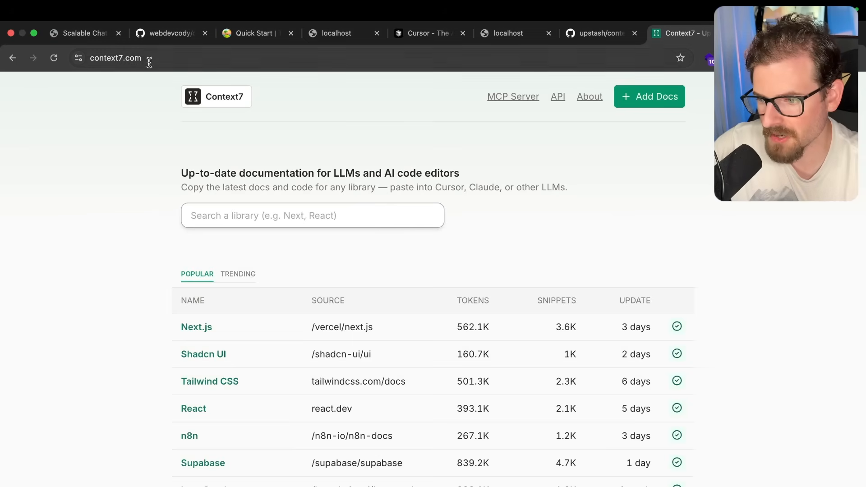
Search context7.com for 'drizzle' and choose the Drizzle ORM result from orm.drizzle.team/docs
scroll(down, 3)
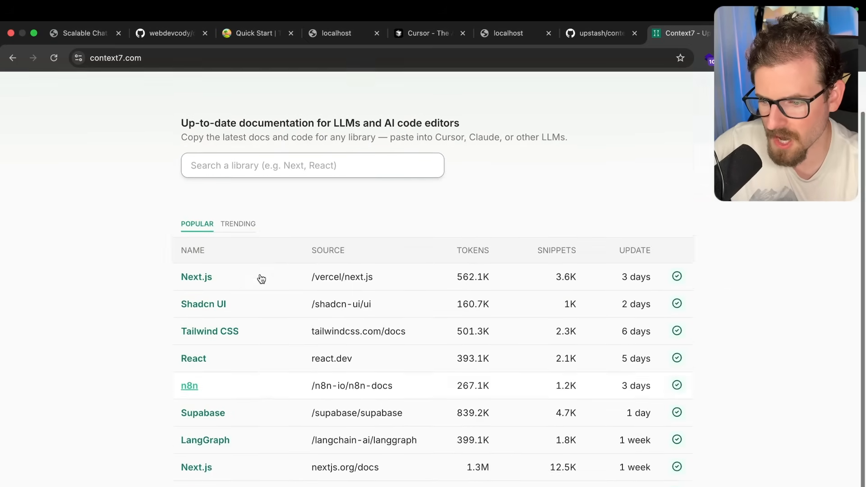
text(drizzle)
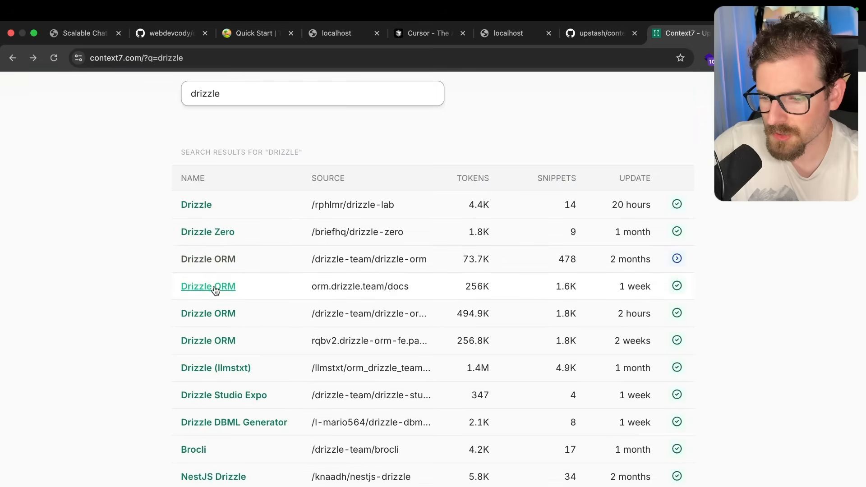
mouse_move(208, 313)
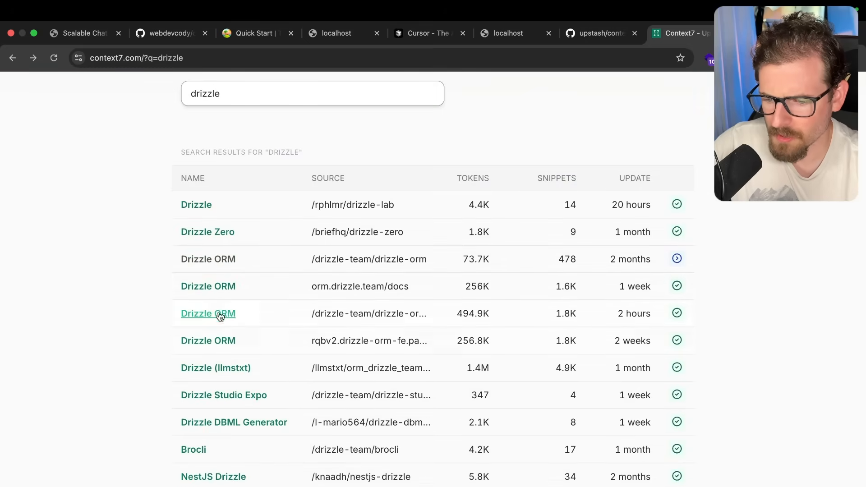
mouse_move(208, 286)
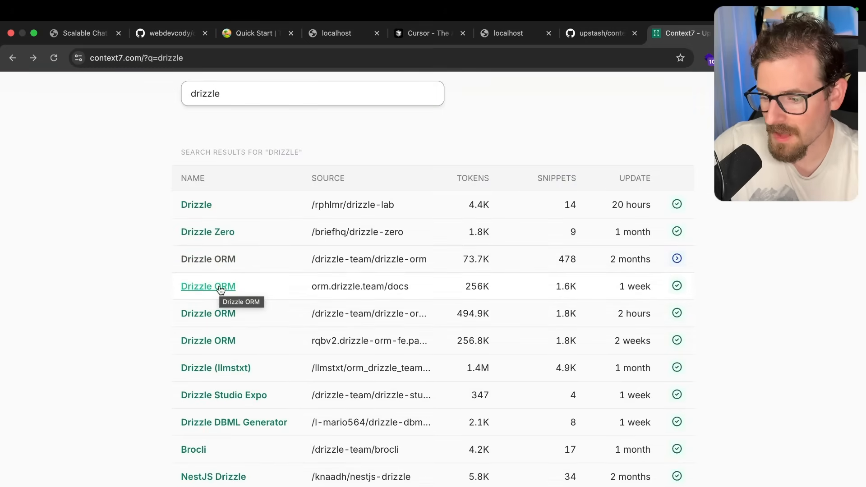
click(208, 286)
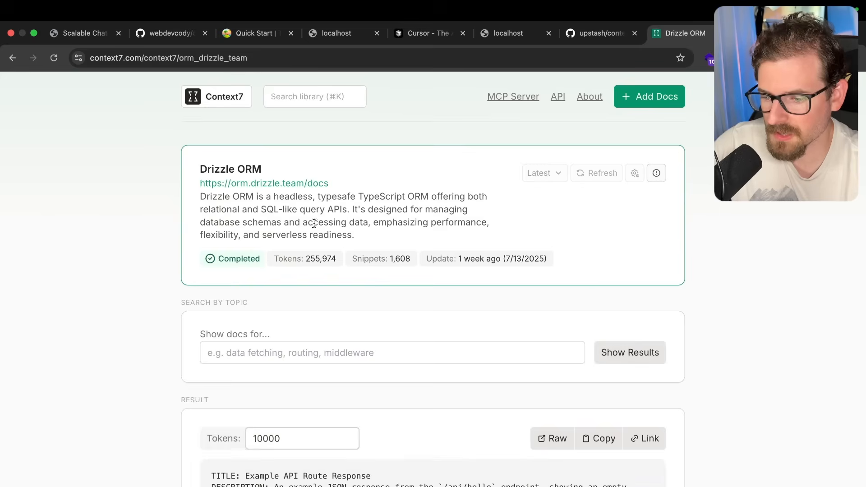
Scroll through the Drizzle ORM library's example code snippets on Context7
scroll(down, 3)
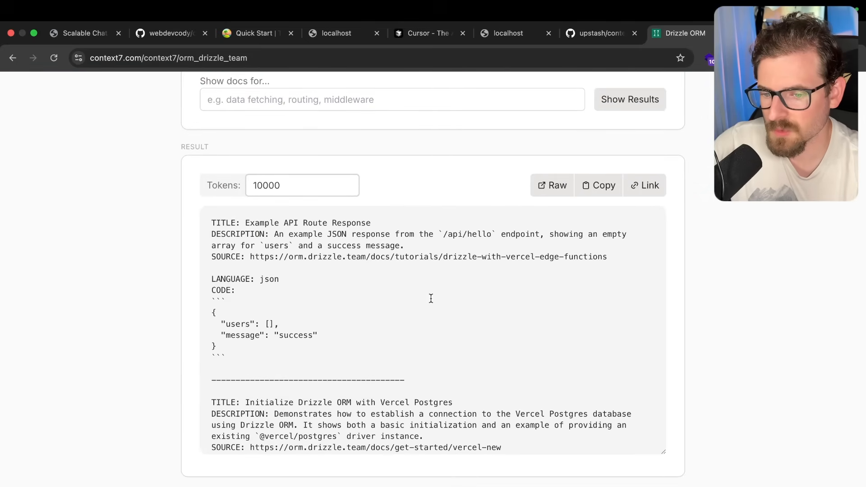
scroll(up, 3)
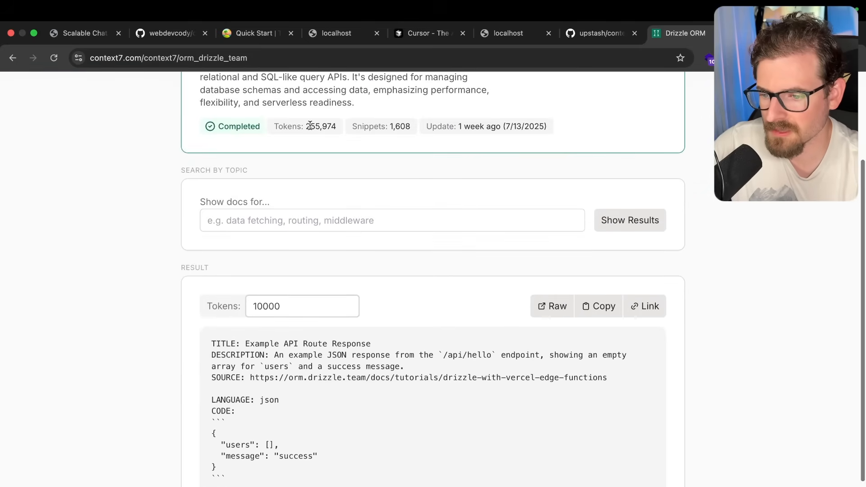
scroll(down, 3)
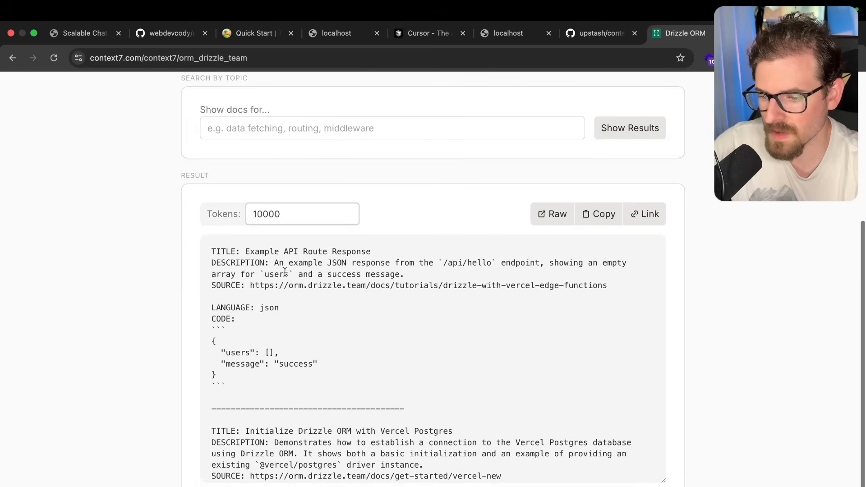
scroll(down, 3)
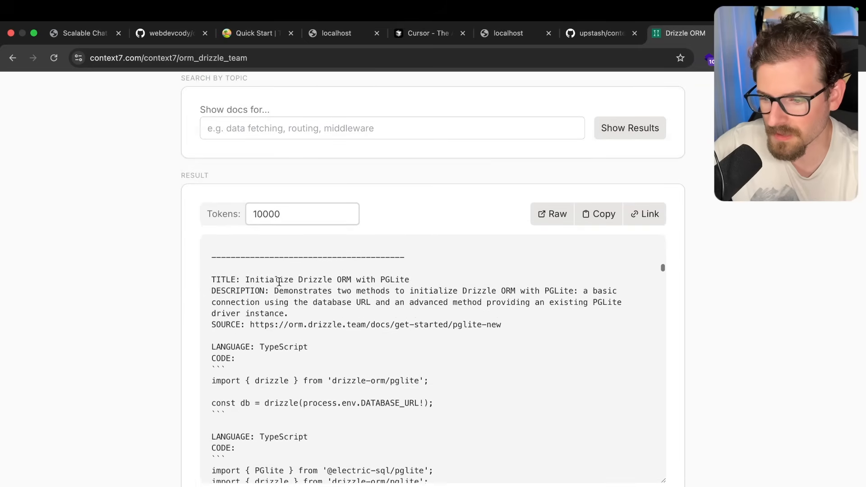
scroll(down, 3)
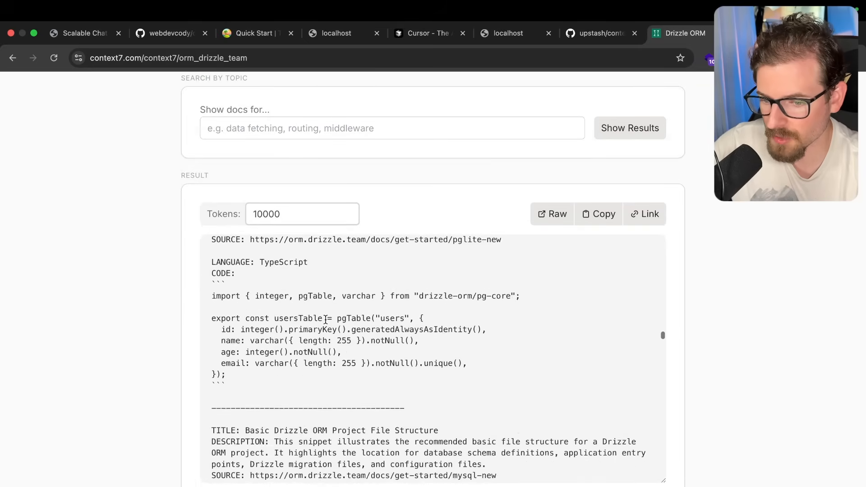
scroll(down, 3)
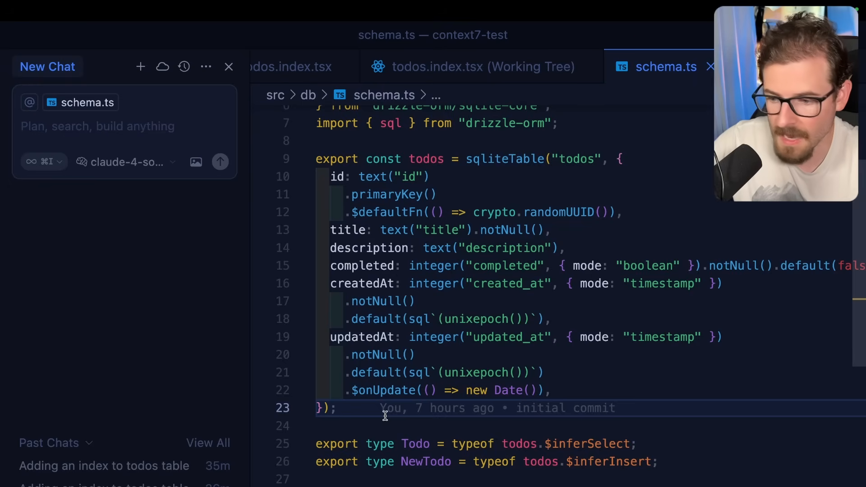
mouse_move(394, 388)
text(how do I add an index to my todos table?)
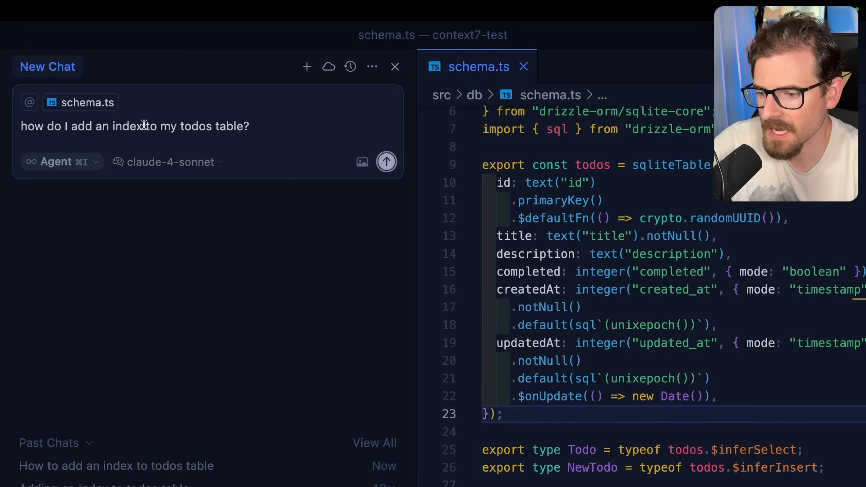
mouse_move(249, 126)
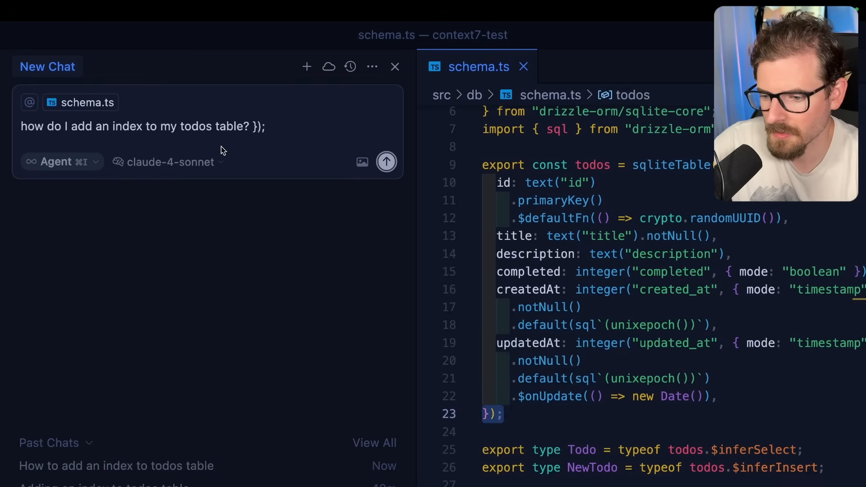
Send the chat a question about adding an index to the todos table defined on line 23
text(go it on line 23)
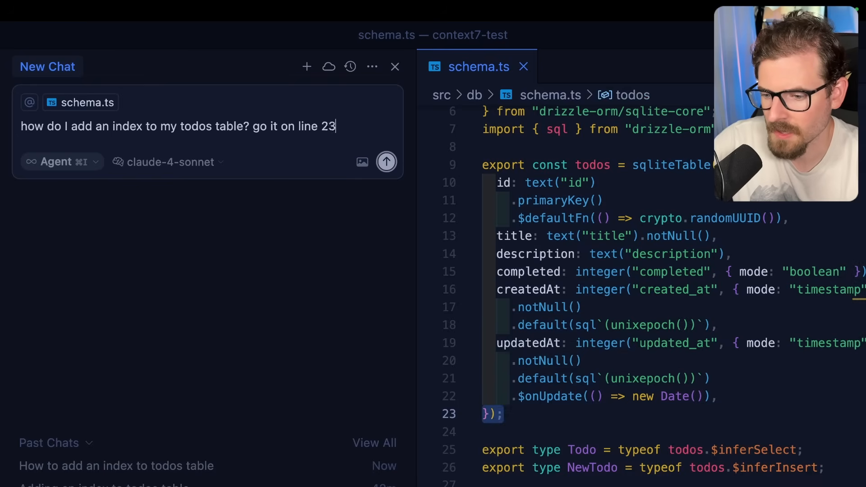
text(when I define the)
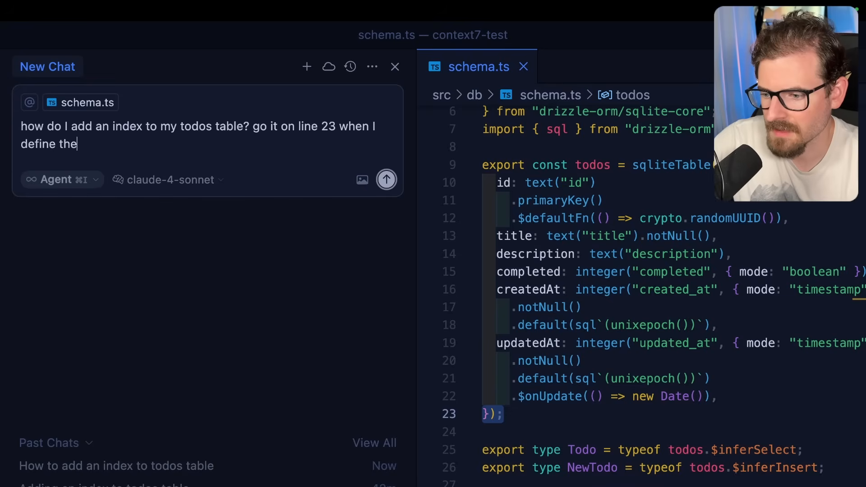
click(387, 178)
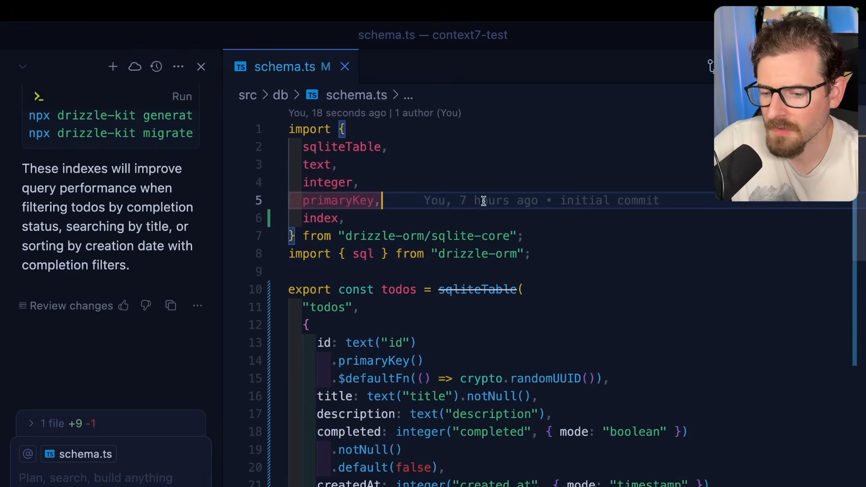
Inspect the struck-through sqliteTable call and review the indexes on completed, title, and completed plus createdAt
double_click(476, 289)
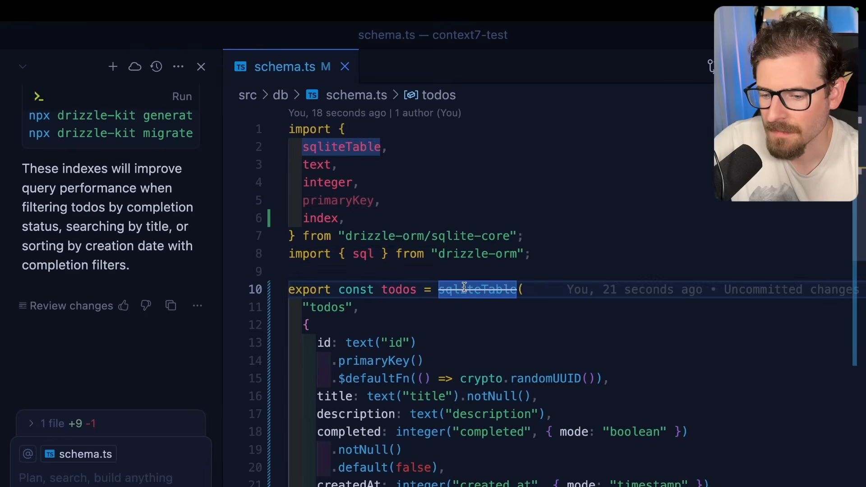
mouse_move(476, 289)
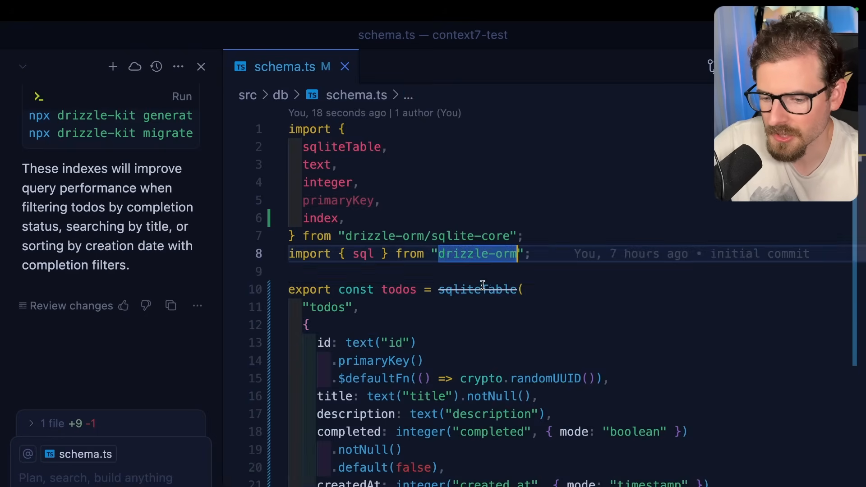
click(478, 288)
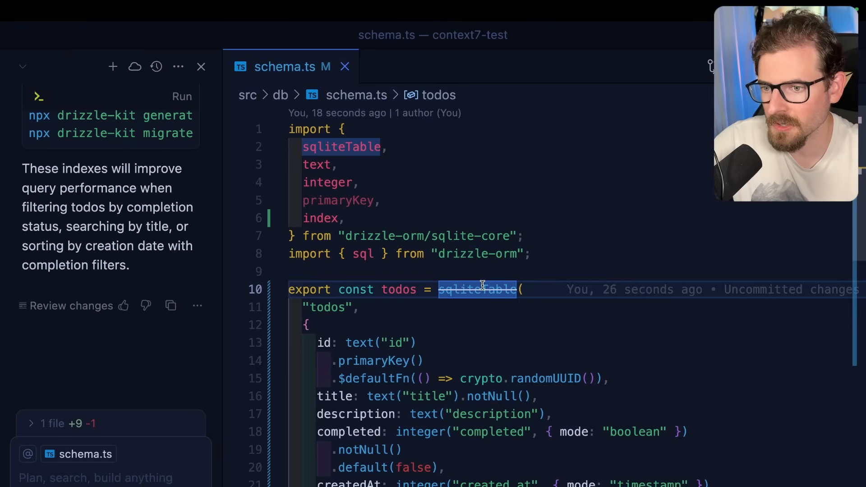
mouse_move(388, 198)
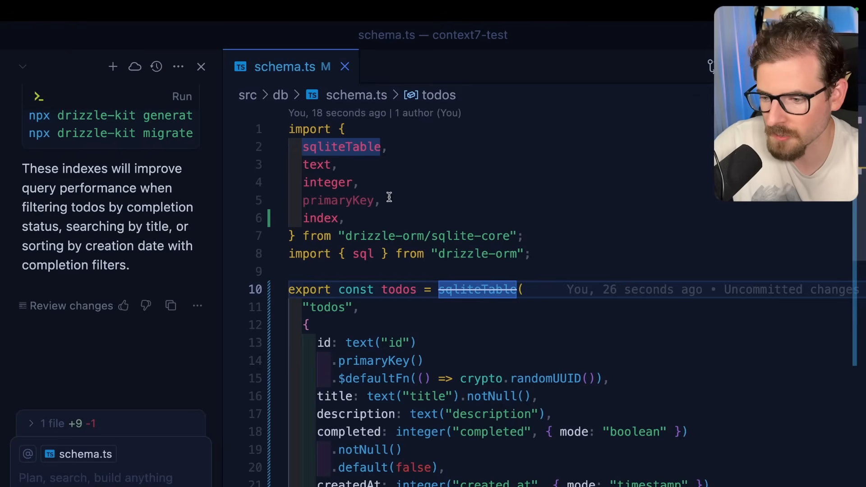
scroll(down, 3)
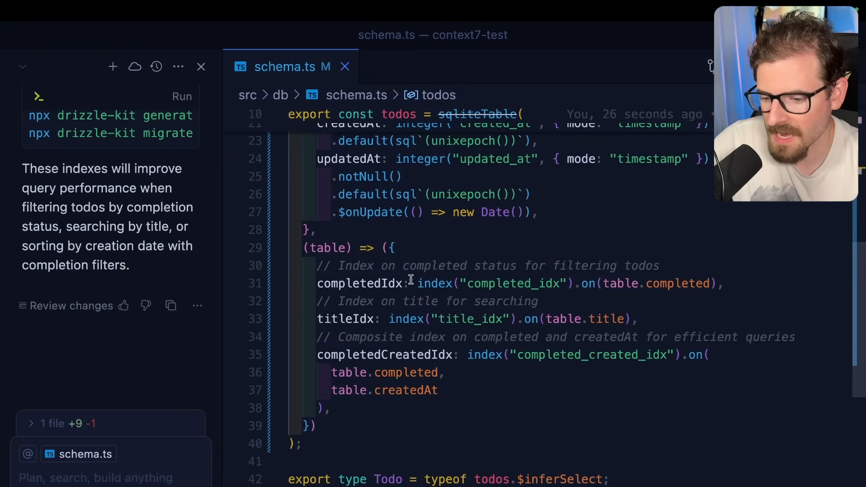
mouse_move(381, 247)
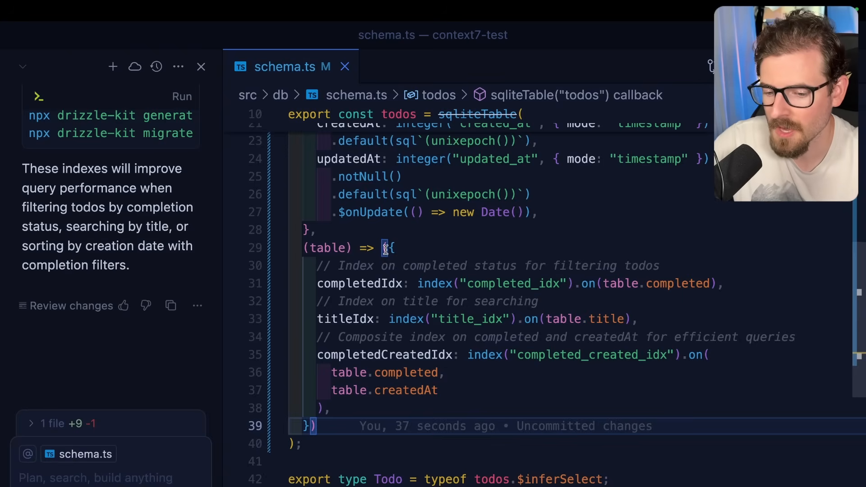
mouse_move(220, 237)
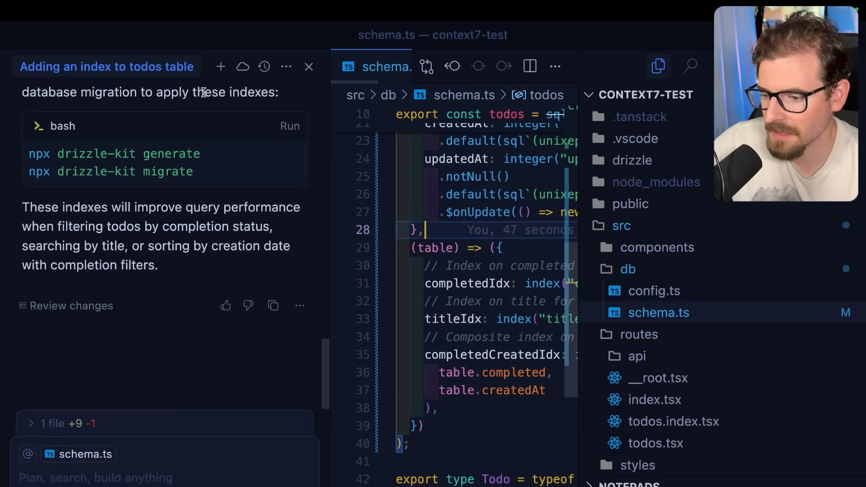
Discard schema.ts changes in Source Control, restoring the original todos table, and start a new chat
click(426, 66)
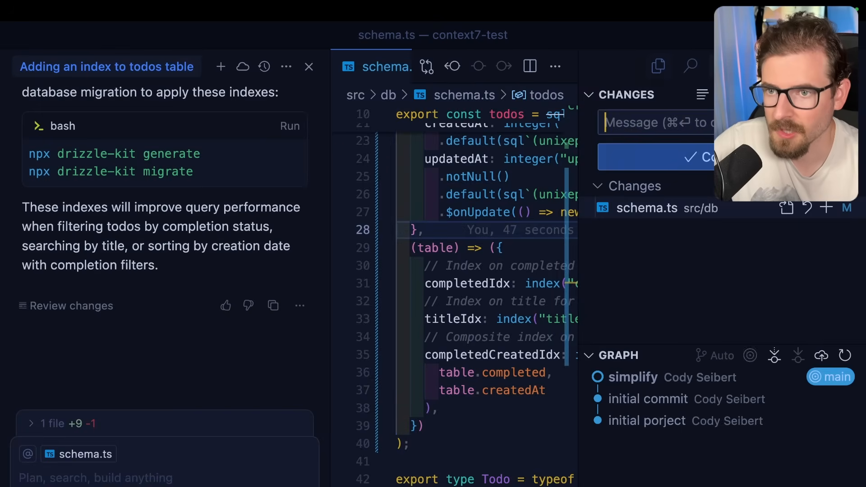
click(807, 208)
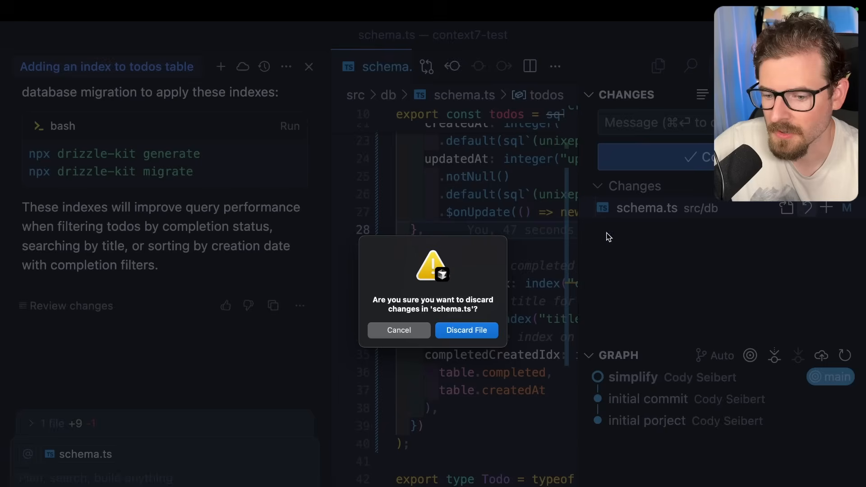
click(465, 330)
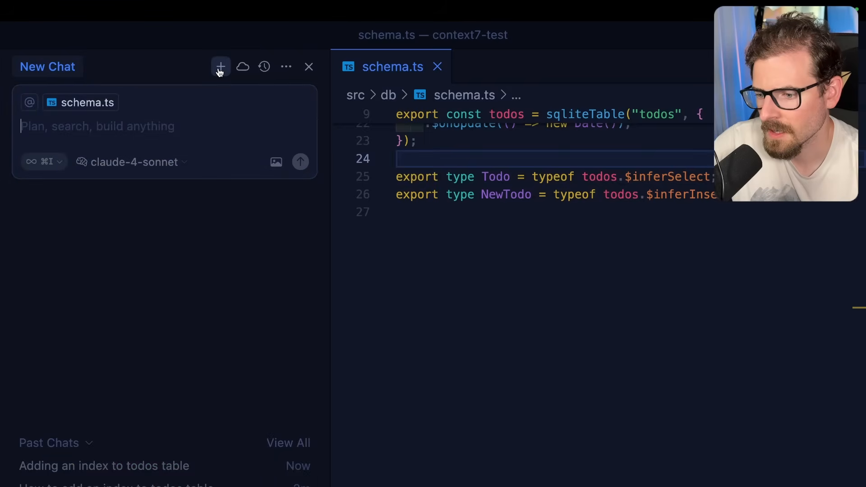
scroll(up, 3)
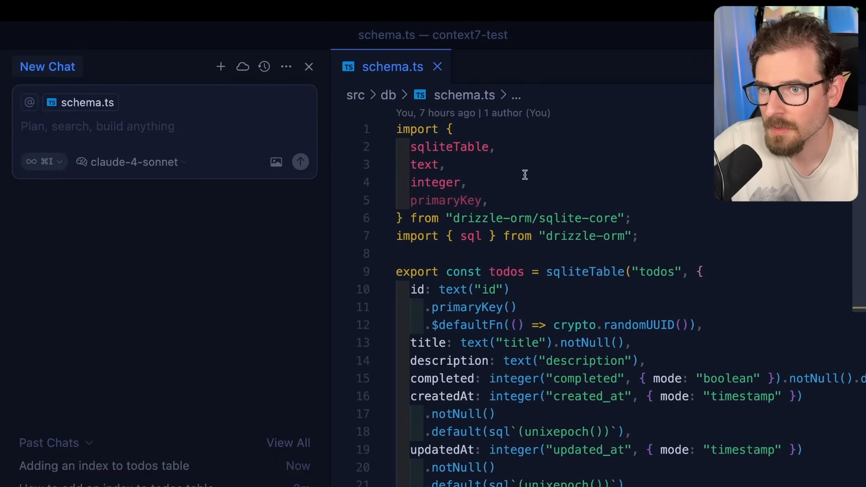
Send 'how do I add an index to my todos table? go it on line 23 when I define the table use context7'
text(how do I add an index to my todos table? go it on line 23 when I define the table)
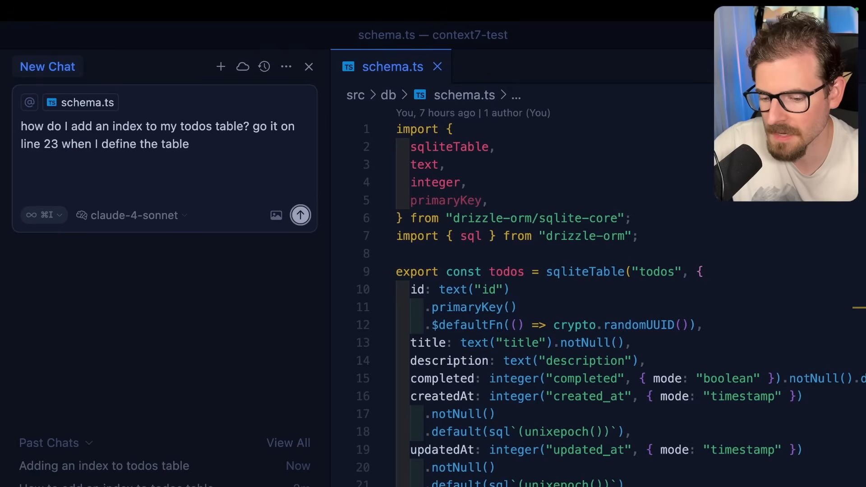
text(use conte)
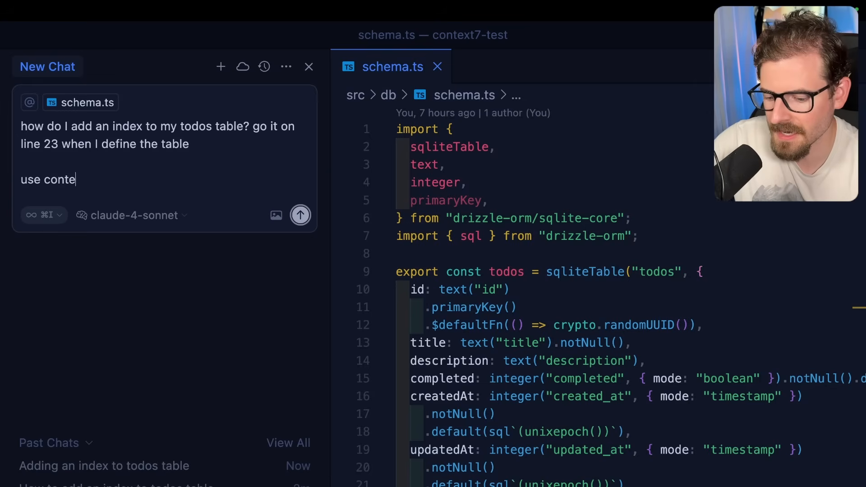
text(xt7)
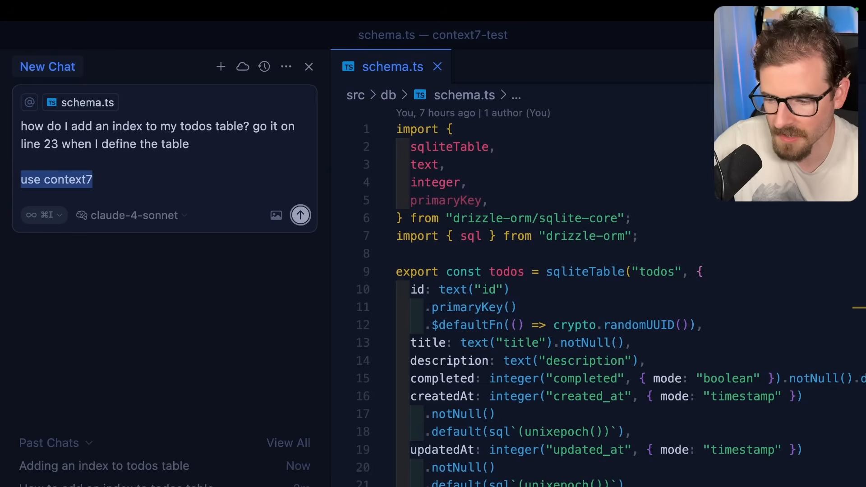
click(300, 214)
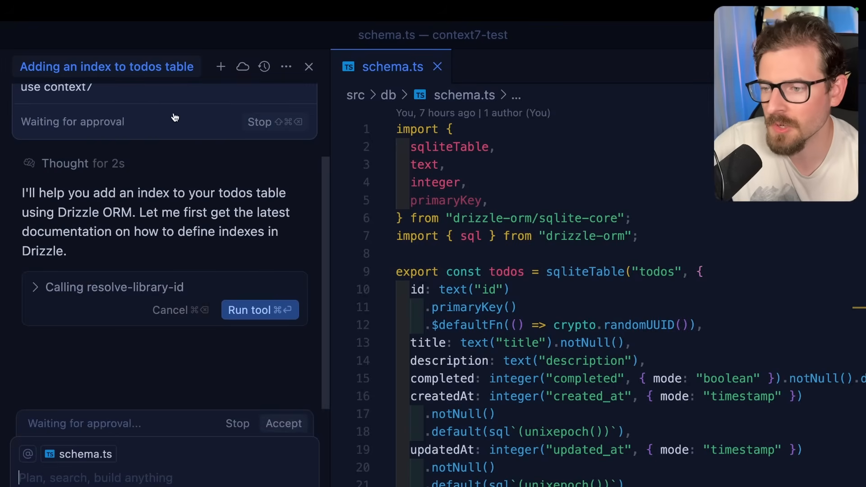
Review the resolve-library-id parameters and check the installed drizzle-orm version in package.json
click(33, 287)
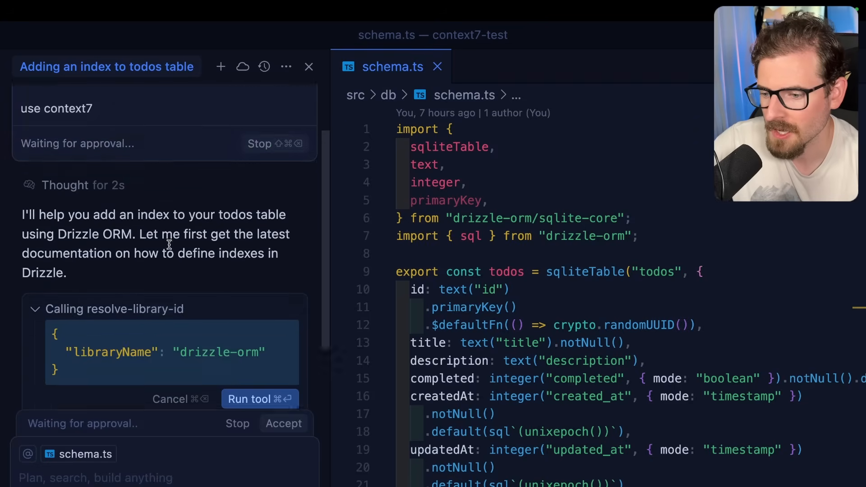
scroll(down, 3)
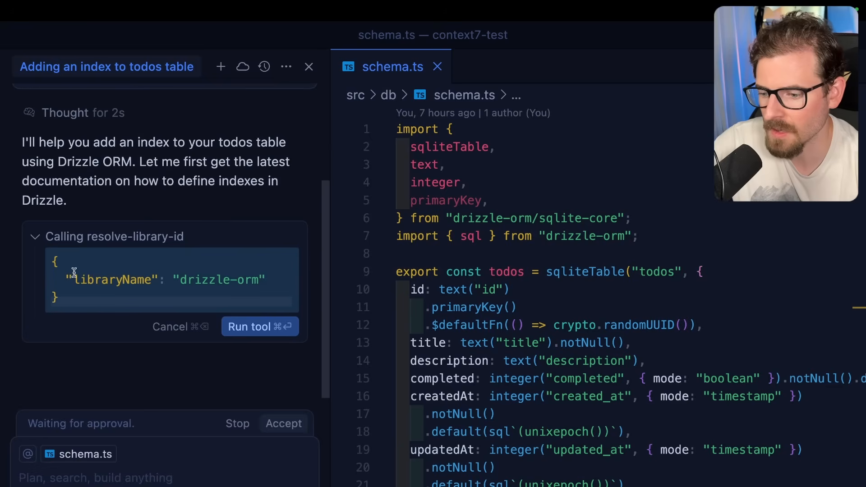
mouse_move(165, 281)
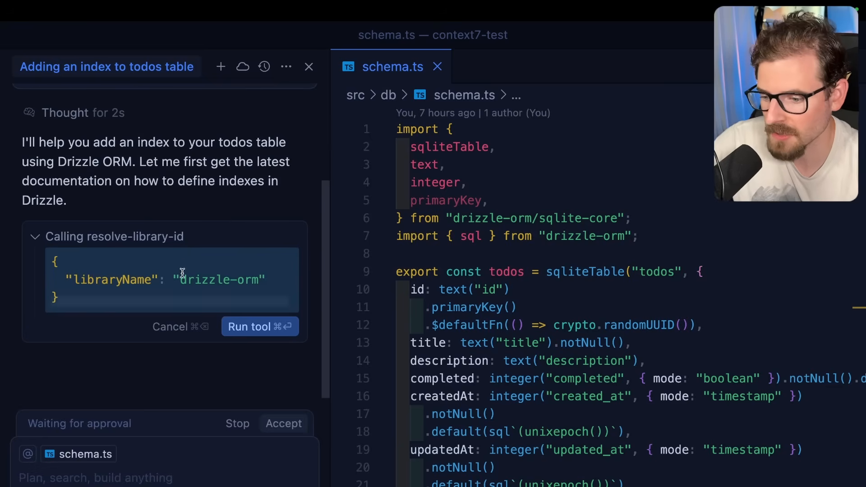
text(p)
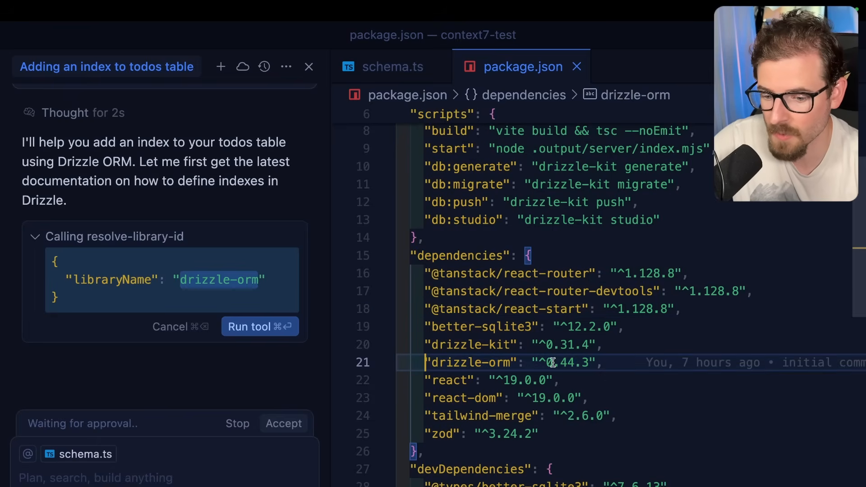
Approve the drizzle-orm library lookup and inspect which docs library get-library-docs targets
click(259, 327)
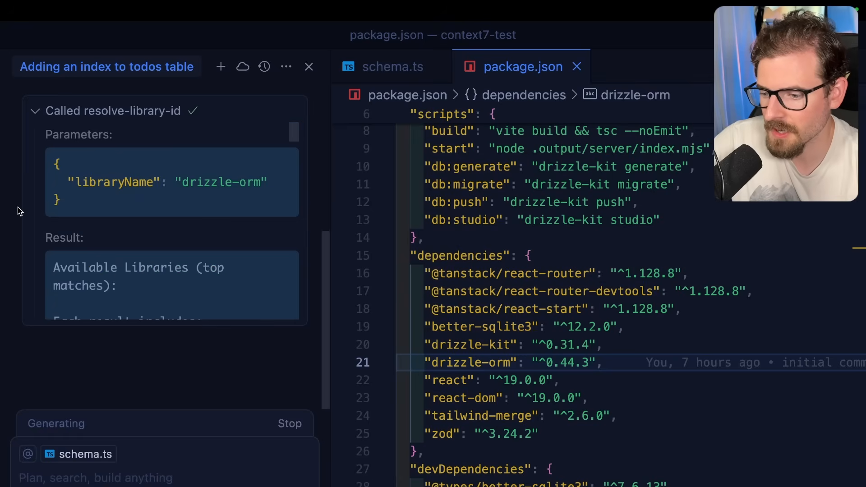
scroll(down, 3)
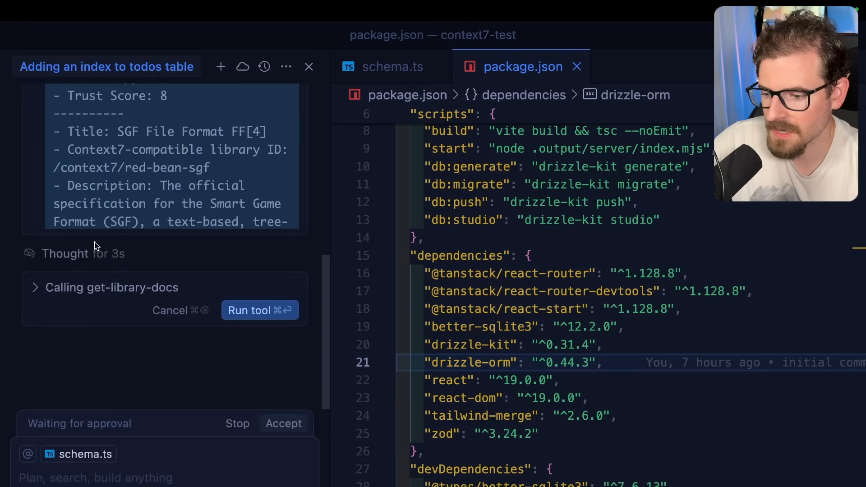
click(34, 287)
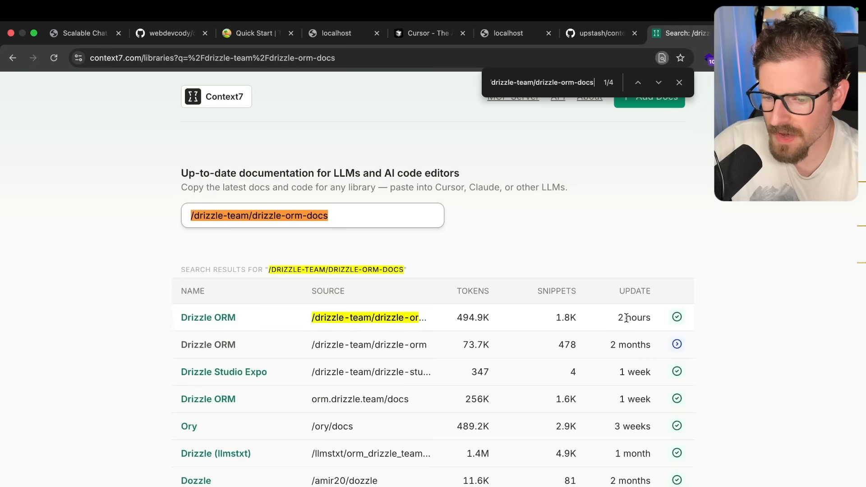
Show the /drizzle-team/drizzle-orm-docs library page with its status, token and snippet counts
click(209, 317)
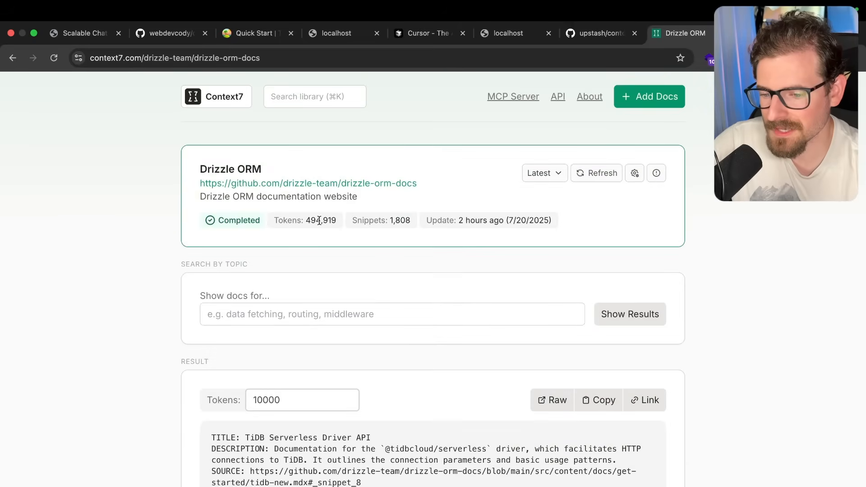
mouse_move(334, 239)
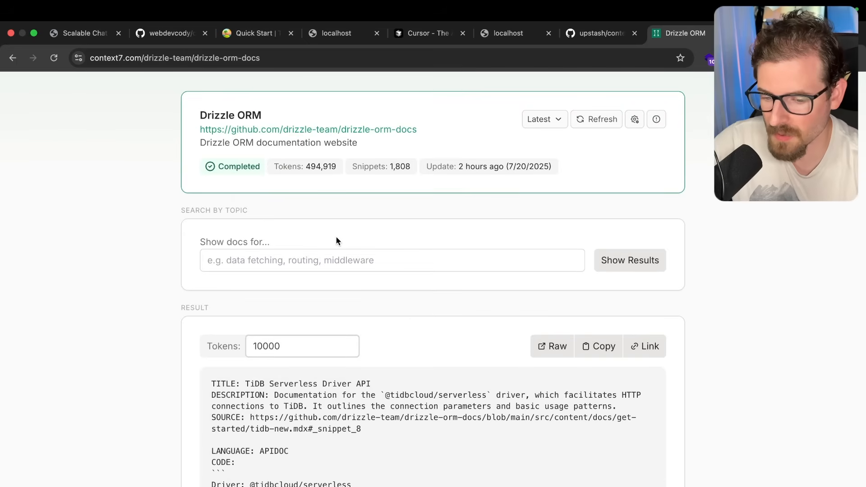
mouse_move(251, 376)
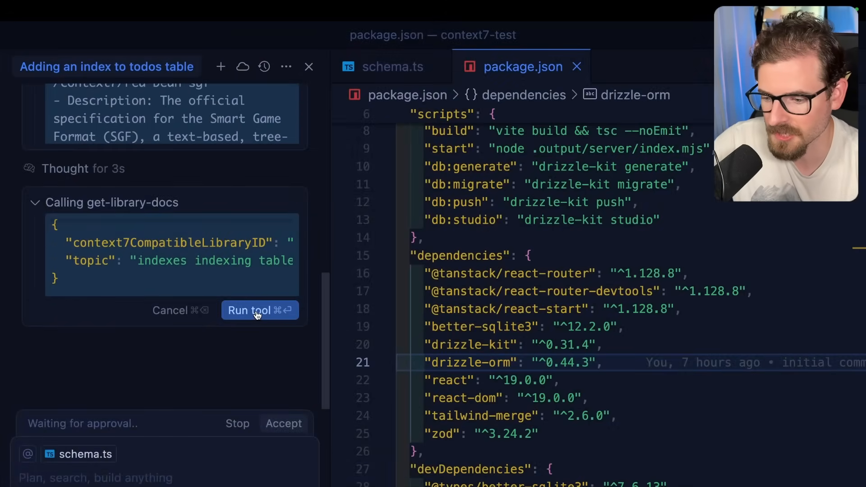
Approve get-library-docs and accept the array-style indexes on completed and created_at in schema.ts
click(260, 309)
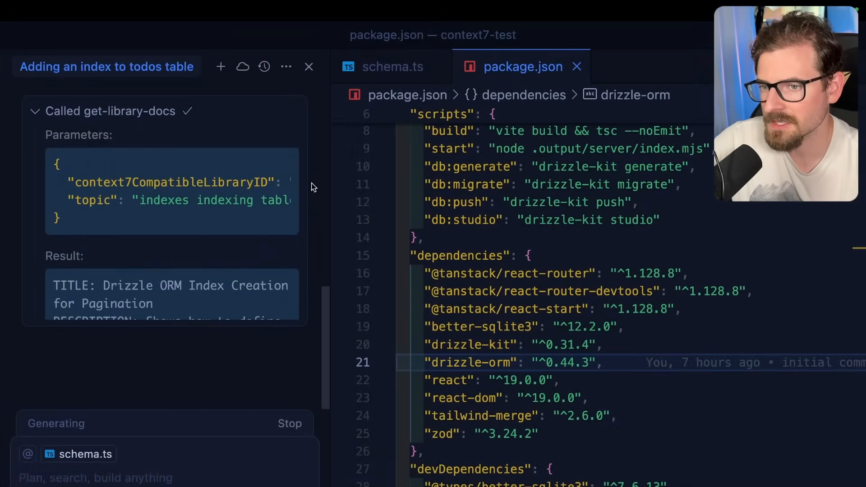
click(391, 66)
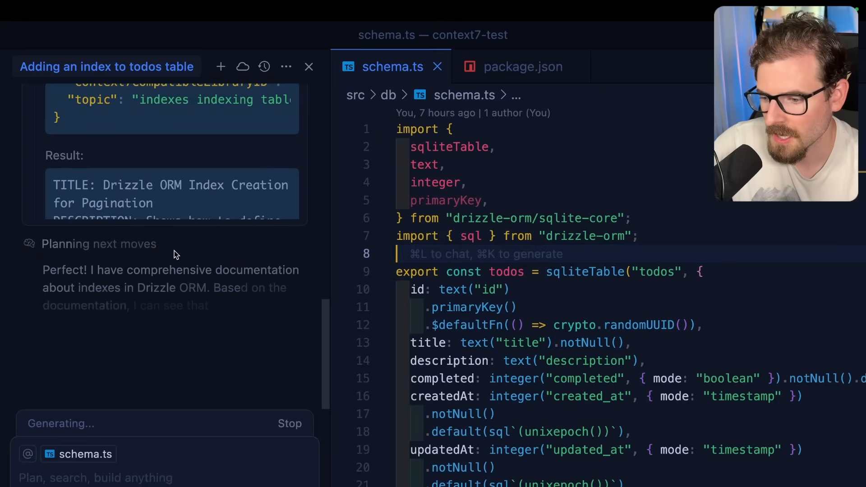
scroll(down, 3)
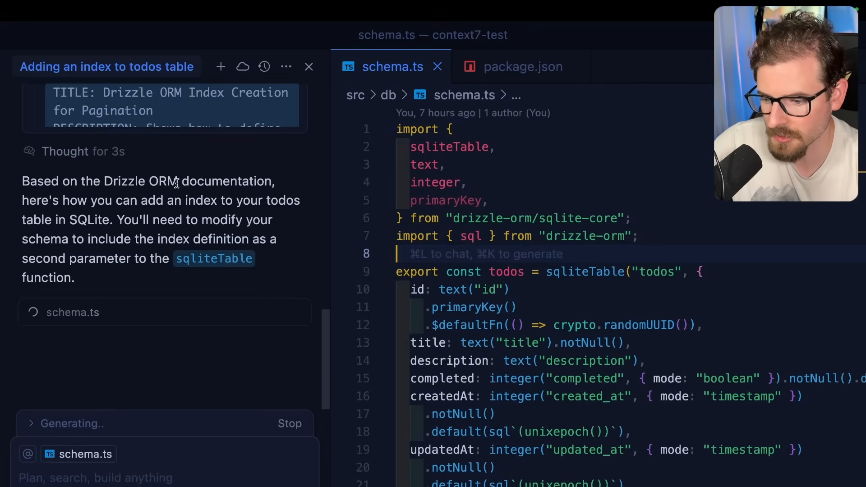
scroll(down, 3)
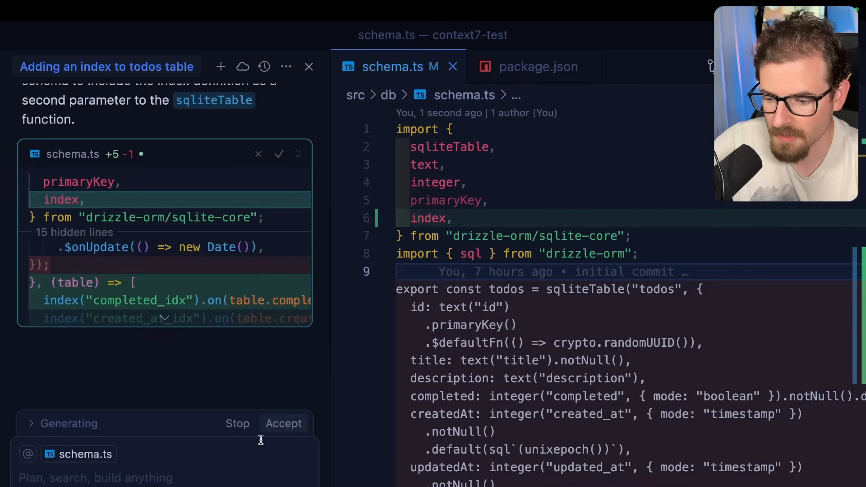
click(283, 424)
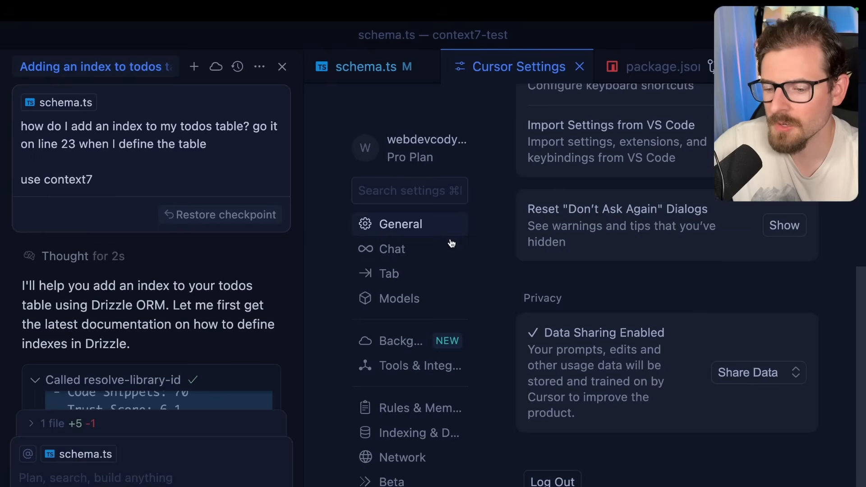
mouse_move(400, 433)
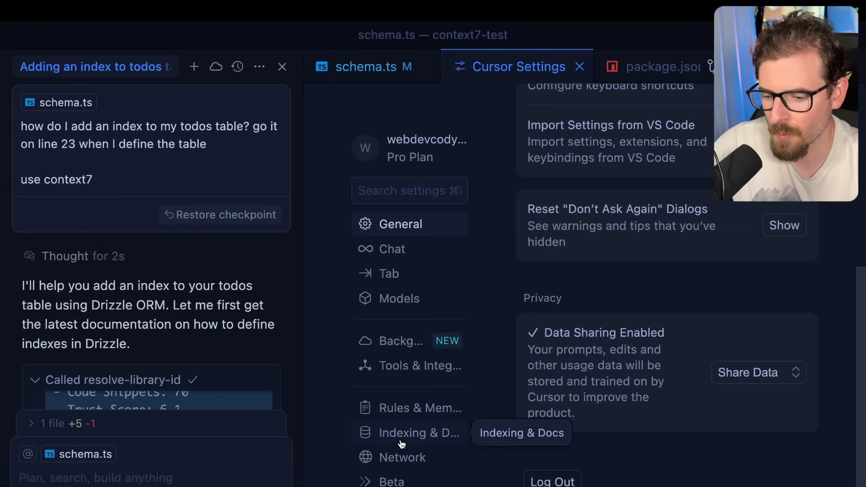
Review Indexing & Docs settings, scrolling to the empty custom Docs section, then return to the editor
click(419, 434)
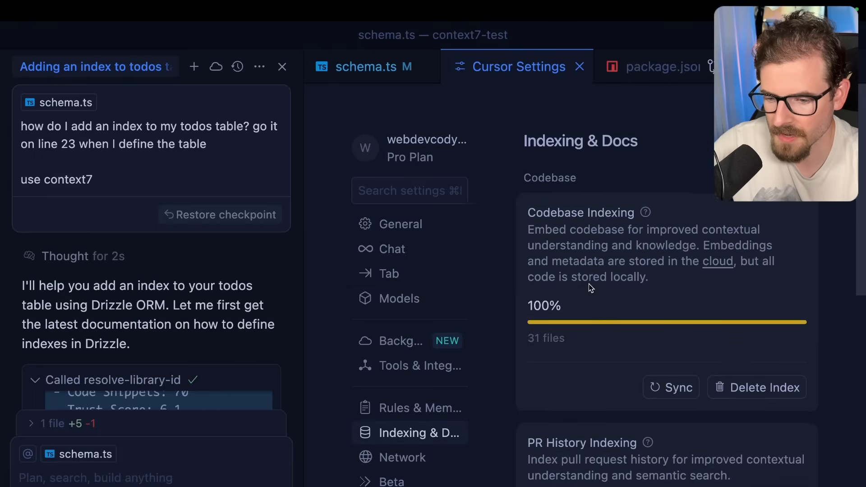
scroll(down, 3)
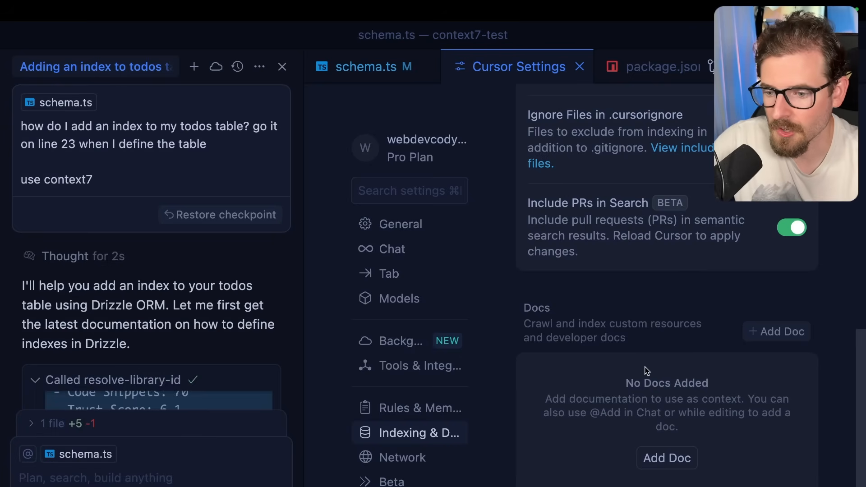
mouse_move(618, 329)
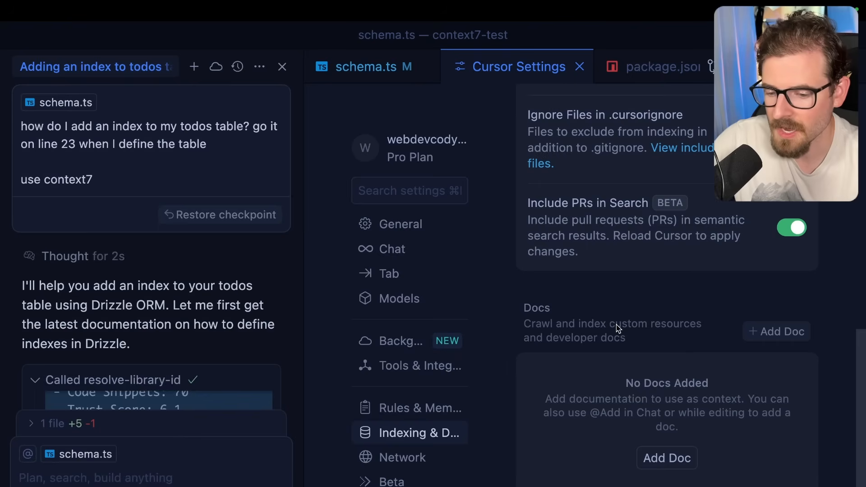
mouse_move(578, 316)
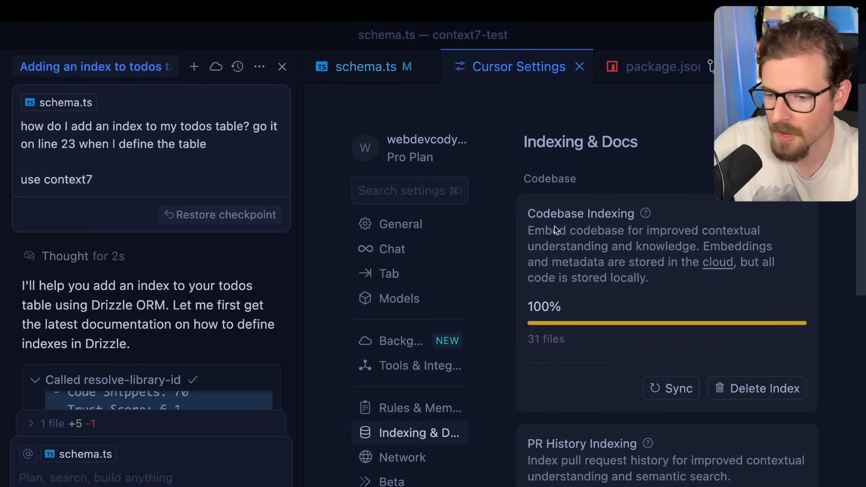
click(580, 66)
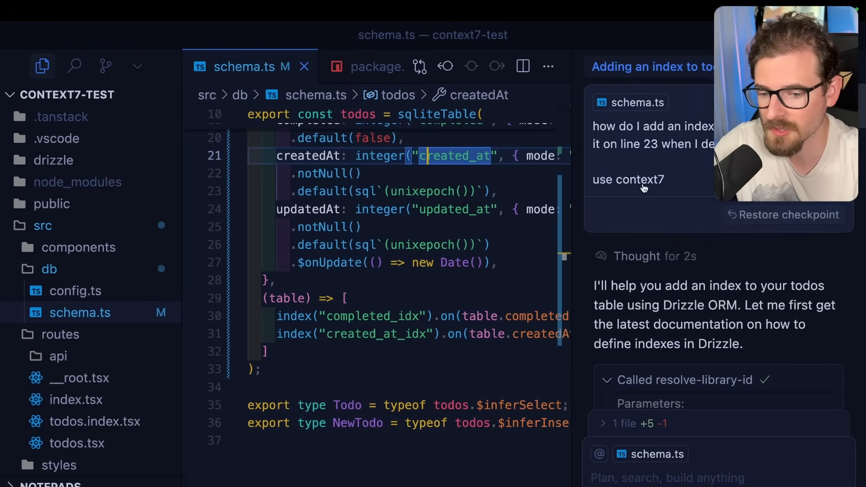
Scroll schema.ts to the todos table's array-style completed_idx and created_at_idx indexes
scroll(up, 3)
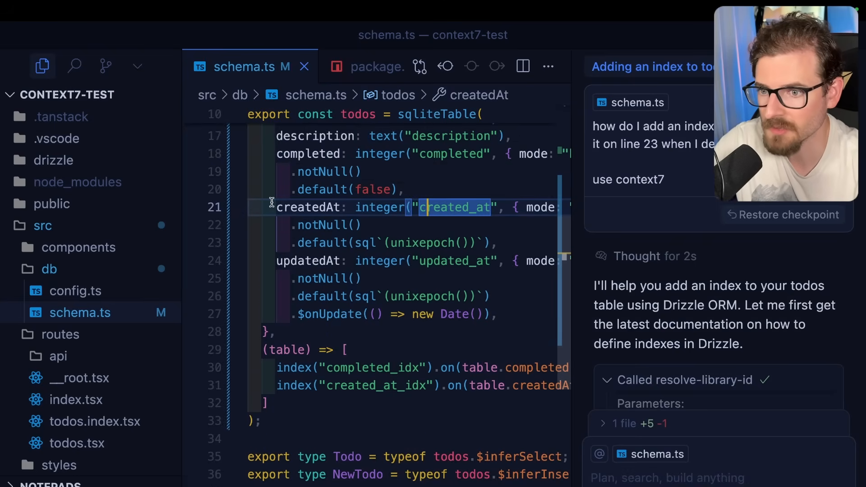